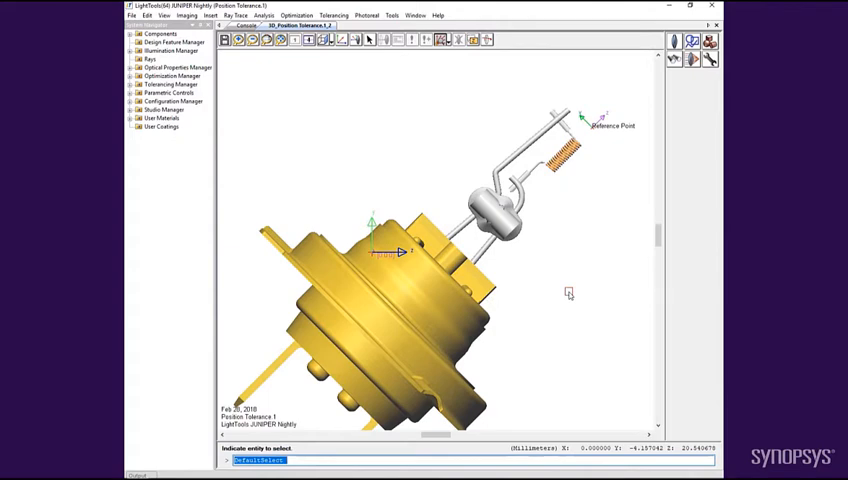
mouse_move(608, 222)
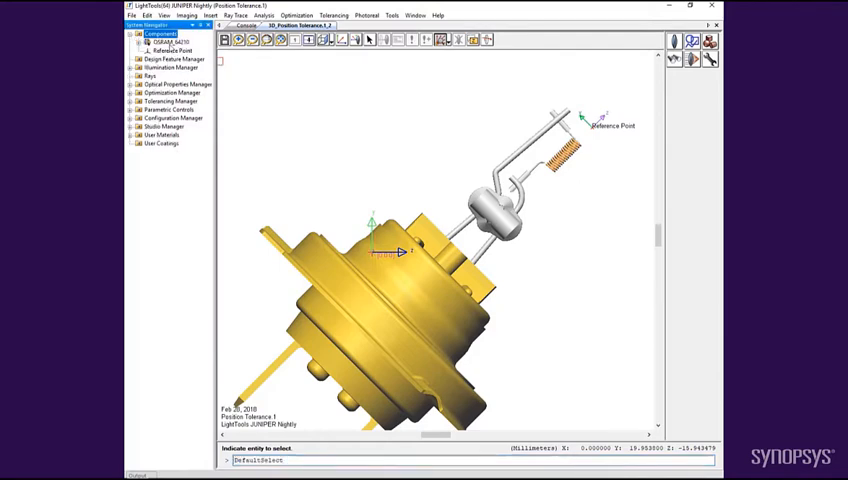
Step: Add X, Y and Z position tolerances to the lamp from its context menu
right_click(168, 40)
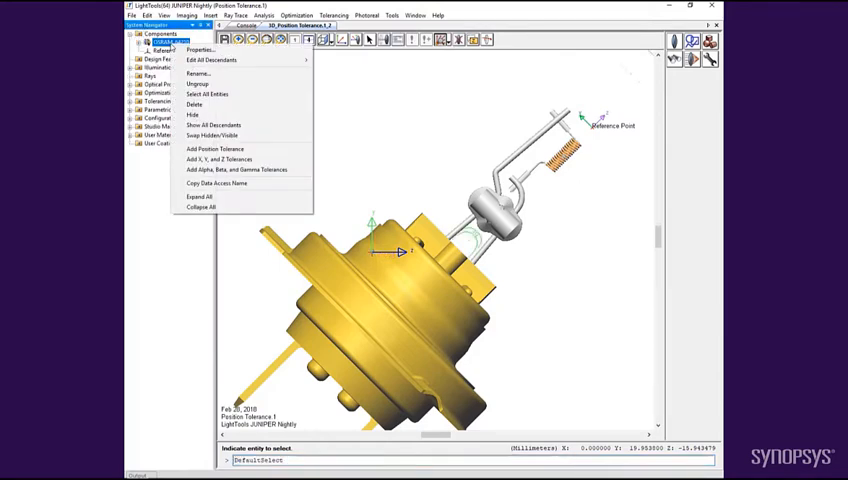
mouse_move(204, 52)
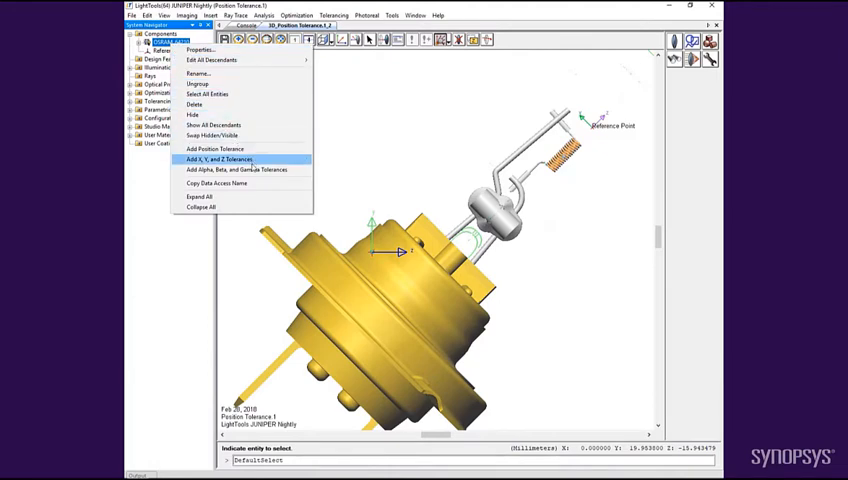
mouse_move(250, 168)
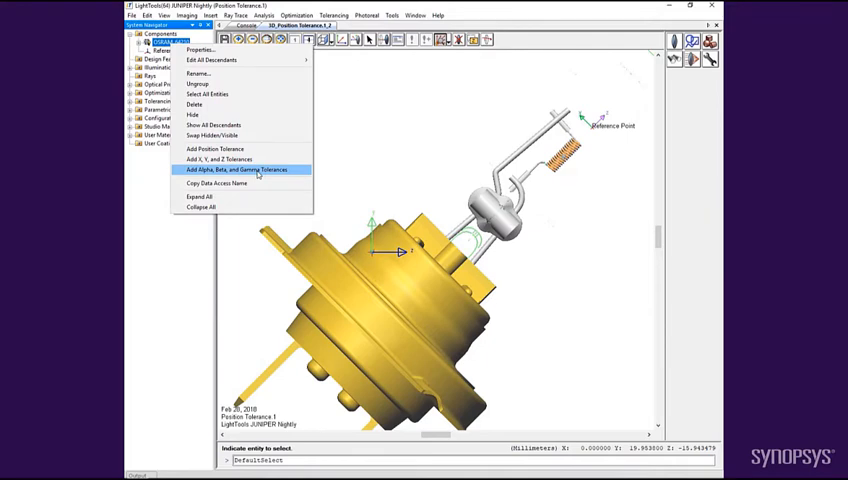
mouse_move(212, 148)
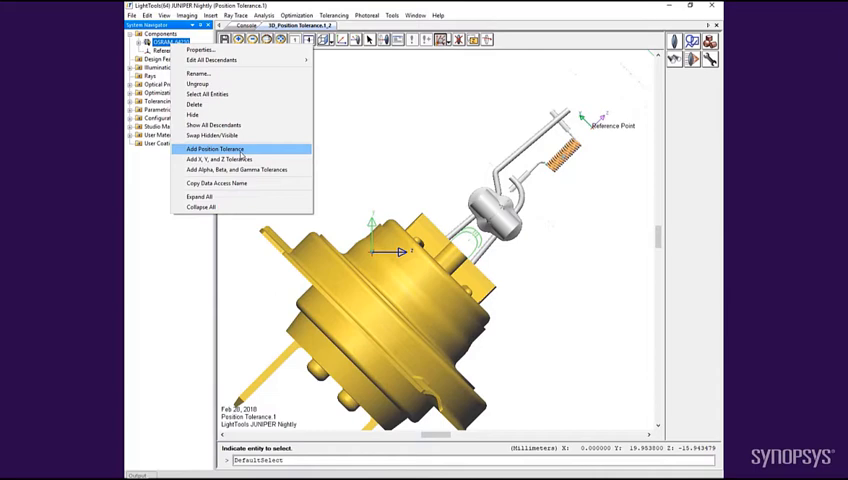
mouse_move(228, 160)
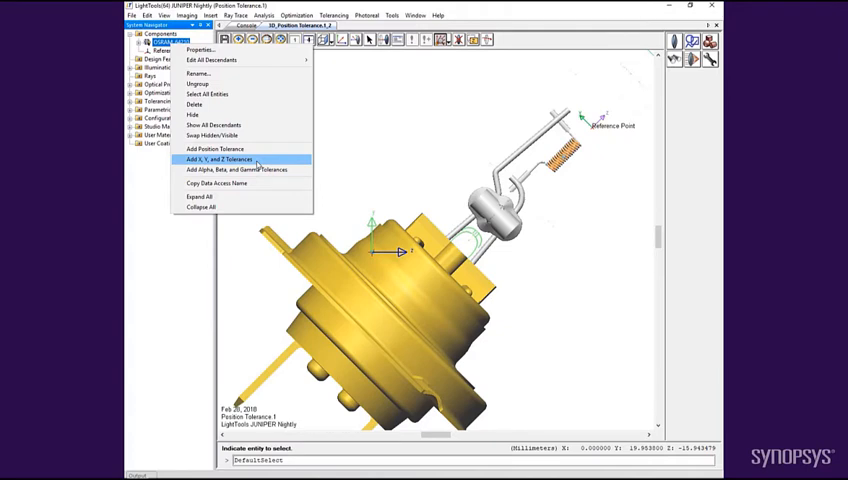
click(232, 160)
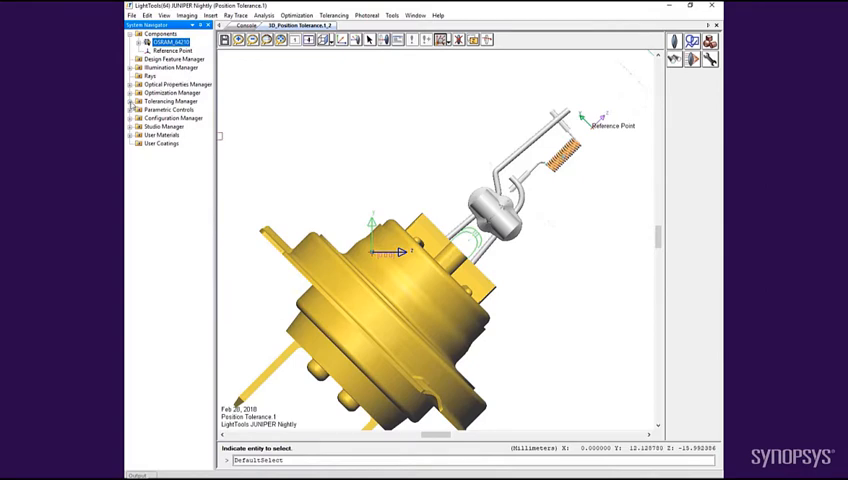
Step: Open Tolerancing Input for the new tolerances and view the X tolerance's perturbation values
click(140, 100)
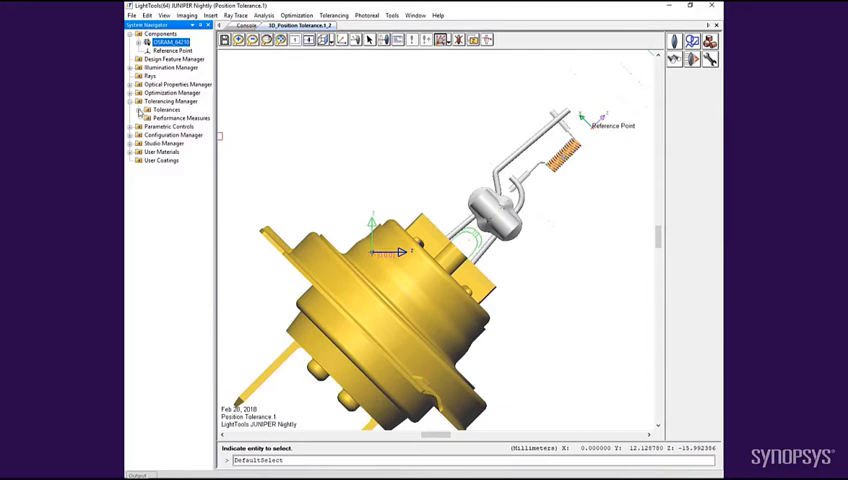
click(136, 116)
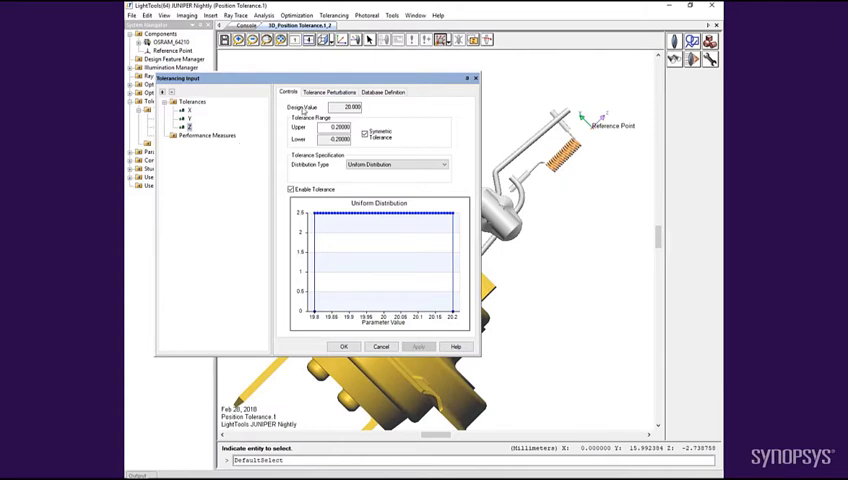
click(328, 92)
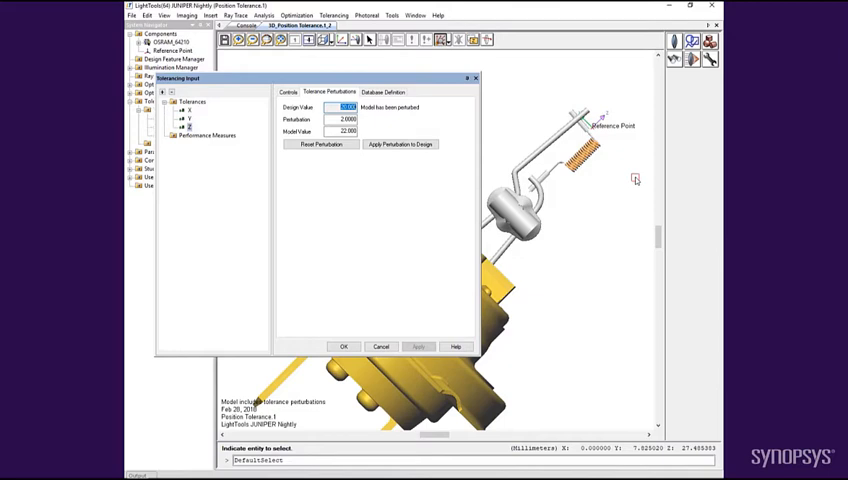
Step: Apply a trial perturbation on the X tolerance, then reset the model to its design
click(320, 144)
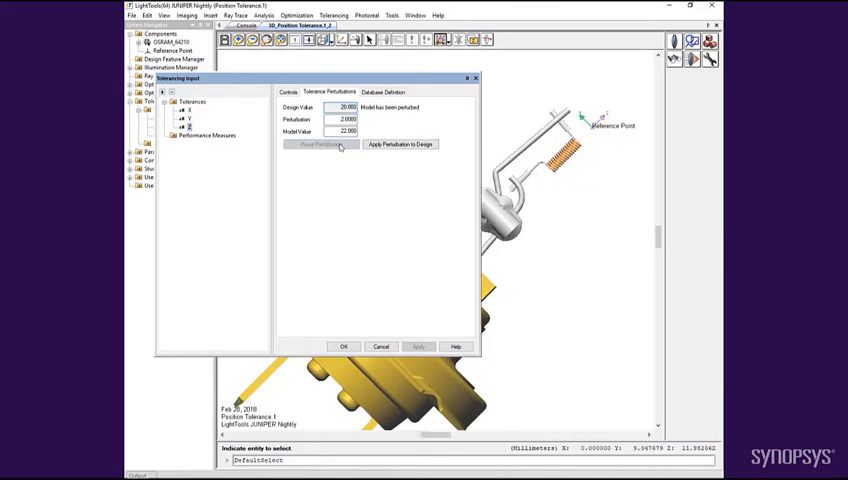
click(320, 144)
text(2)
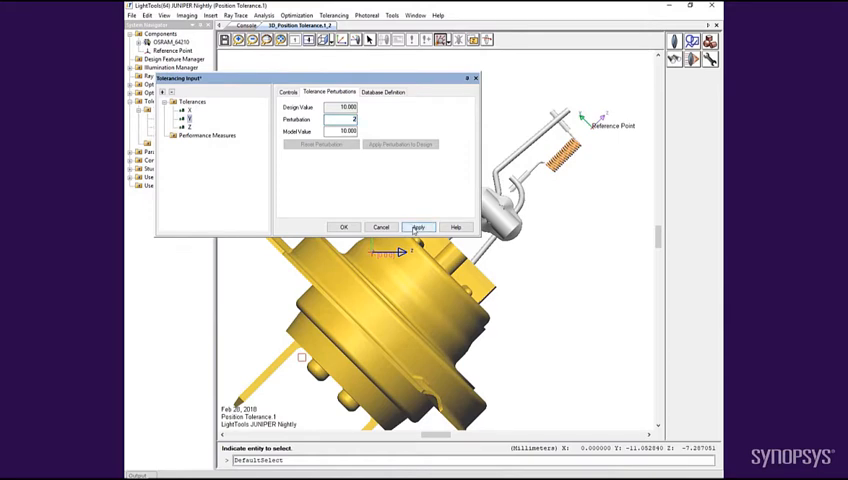
click(418, 228)
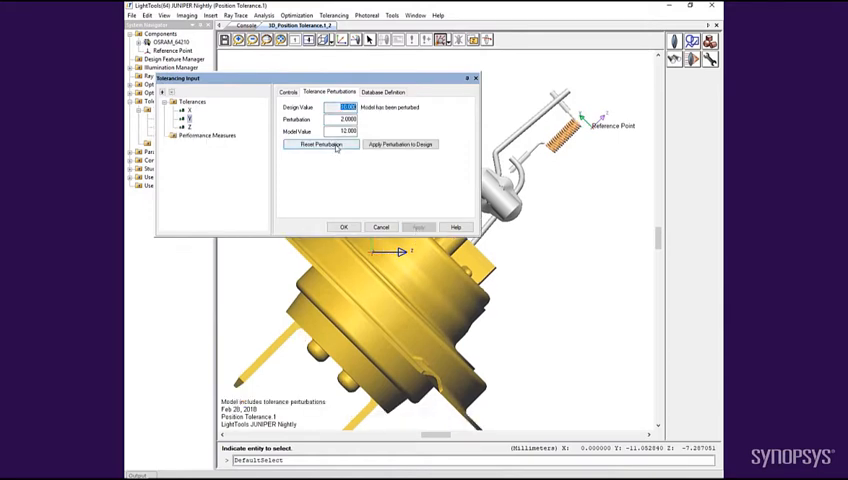
click(320, 144)
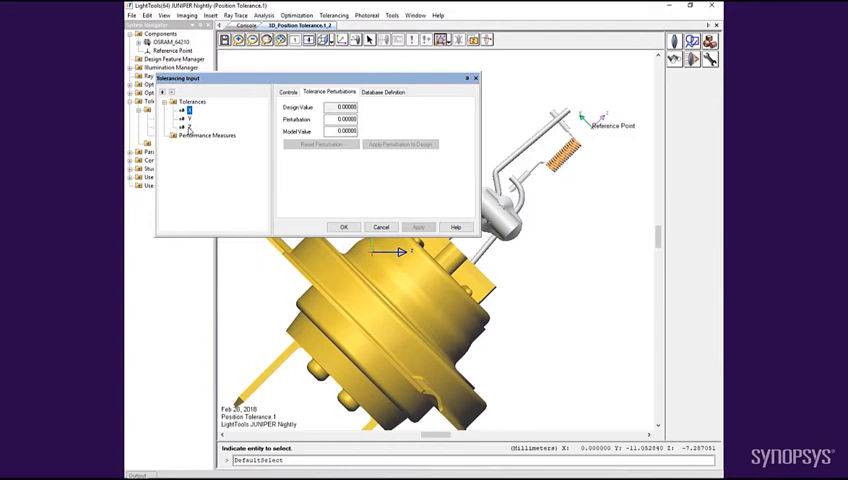
Step: Delete the separate X, Y, Z tolerances and add a single Position tolerance instead
right_click(188, 110)
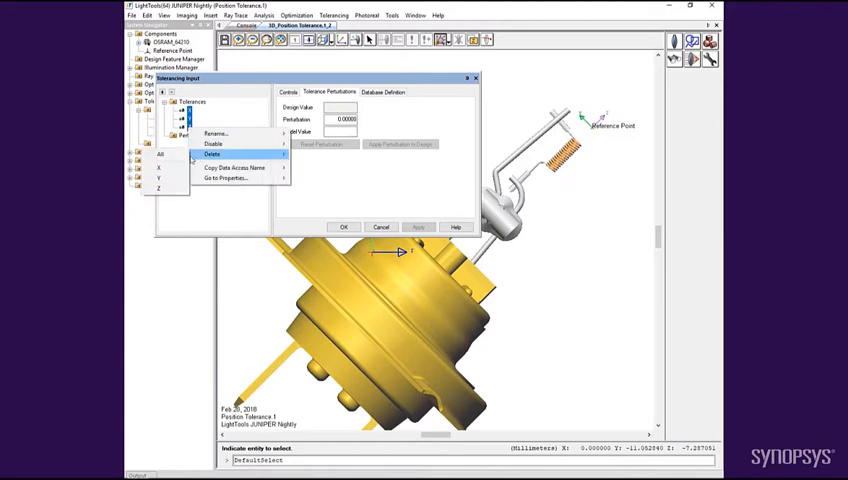
click(216, 156)
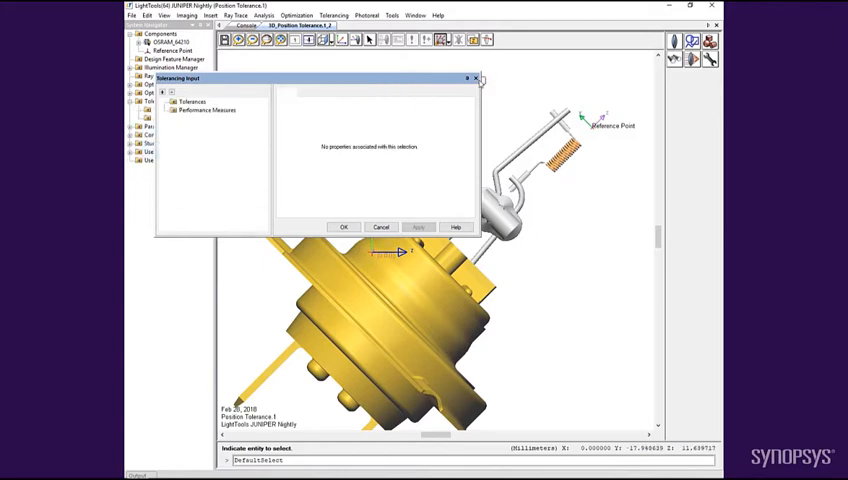
right_click(164, 44)
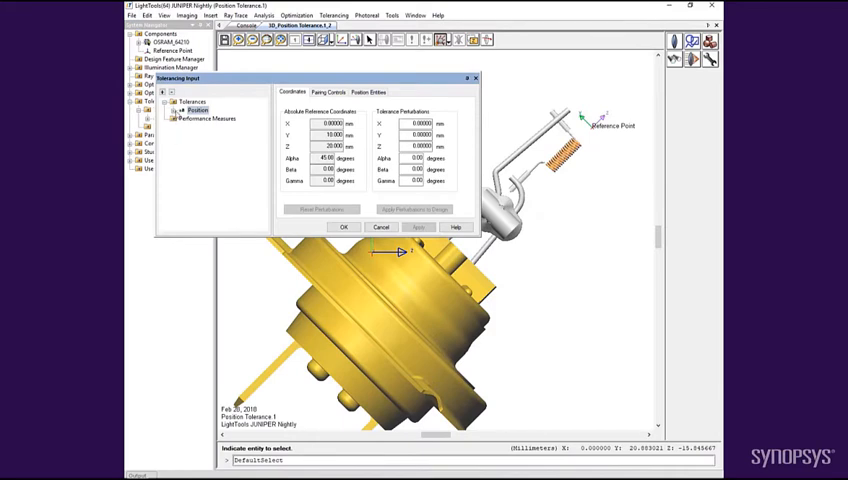
Step: Expand Position into X, Y, Z, Alpha, Beta, Gamma, review Position Entities, return to Coordinates
click(176, 108)
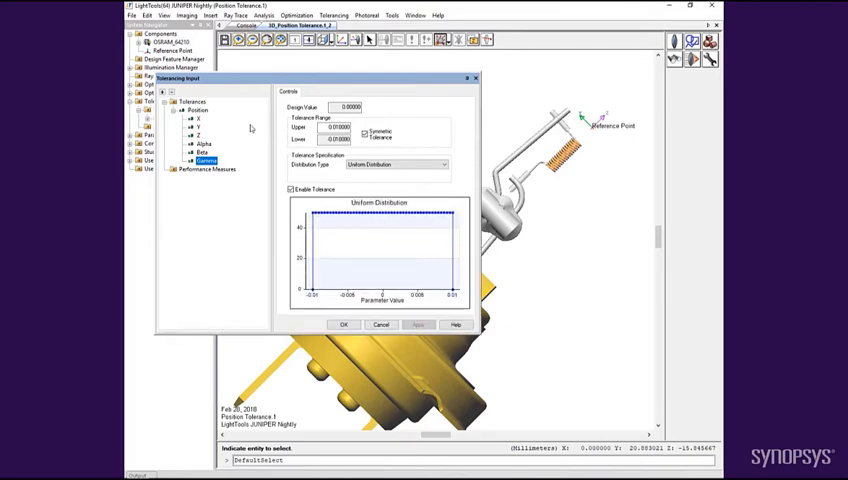
click(380, 92)
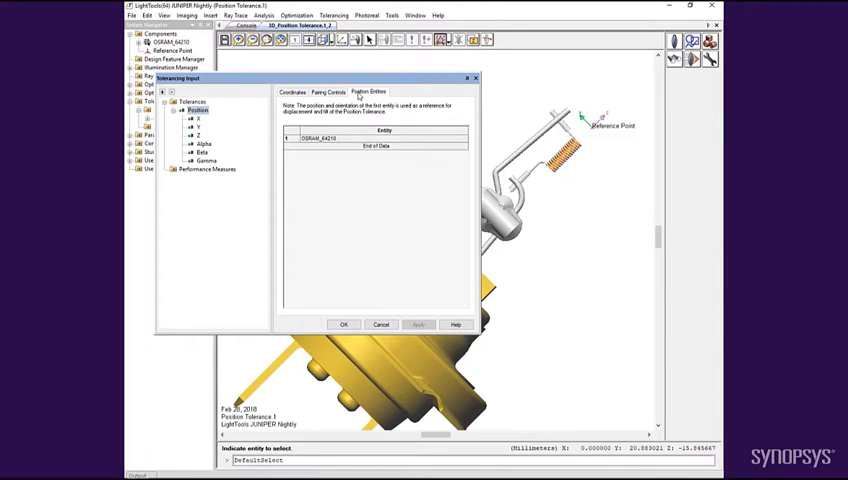
click(292, 92)
text(2)
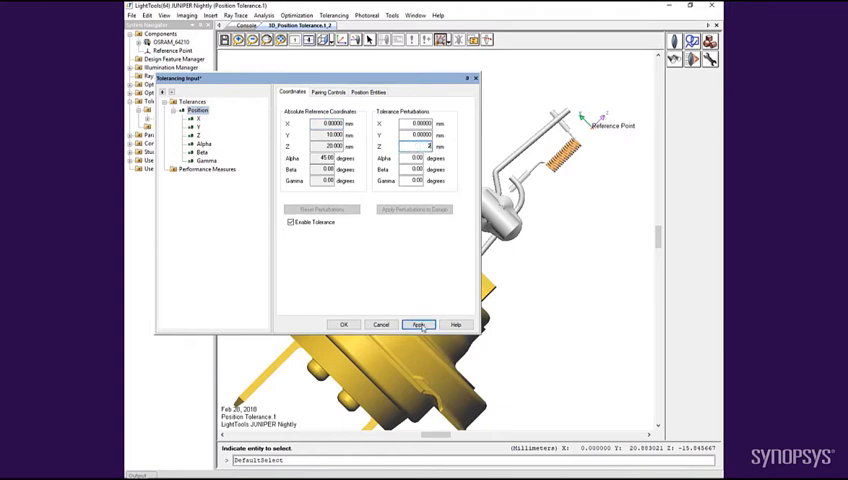
Step: Enter an X position perturbation and apply it so the lamp geometry is displaced
click(418, 324)
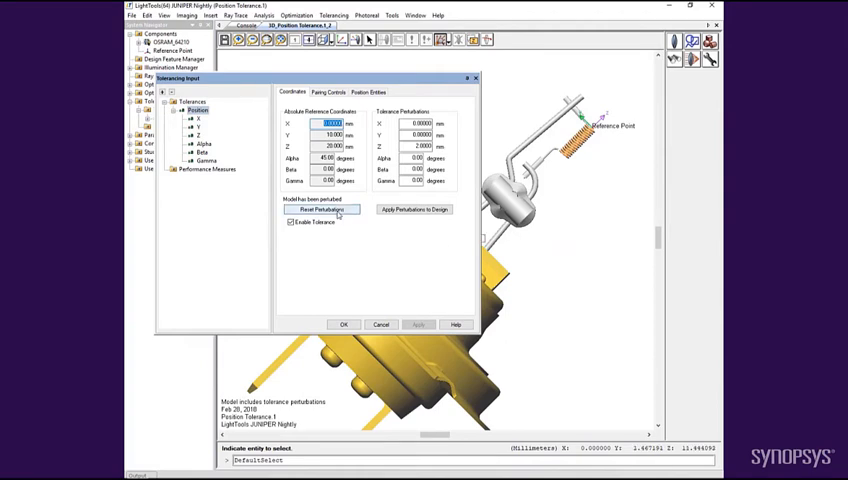
click(322, 210)
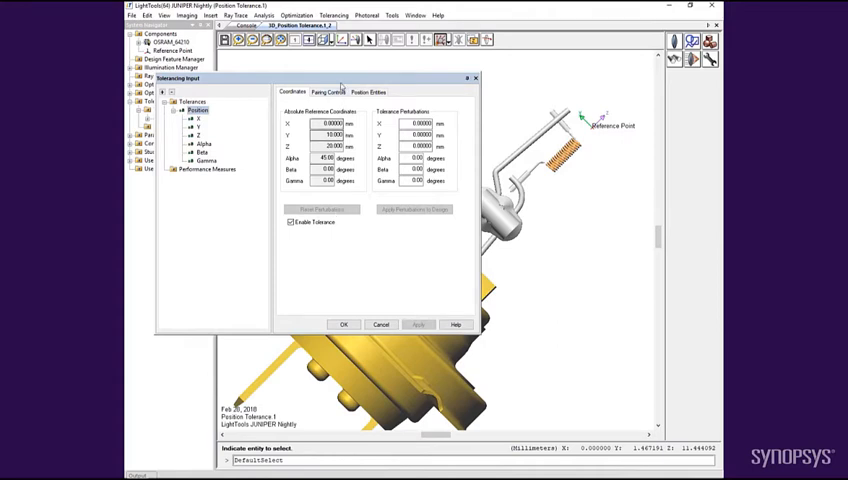
Step: Review the Pairing Controls circular uniform X/Y distribution, then close the tolerance dialog
click(328, 90)
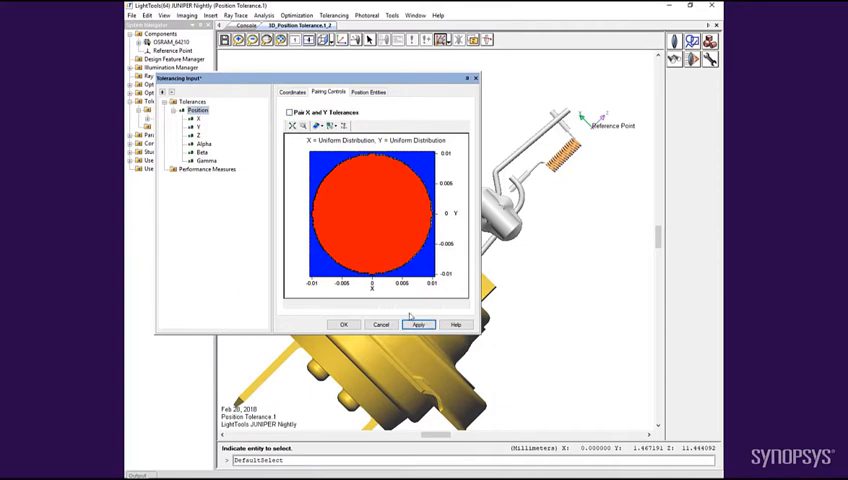
click(416, 324)
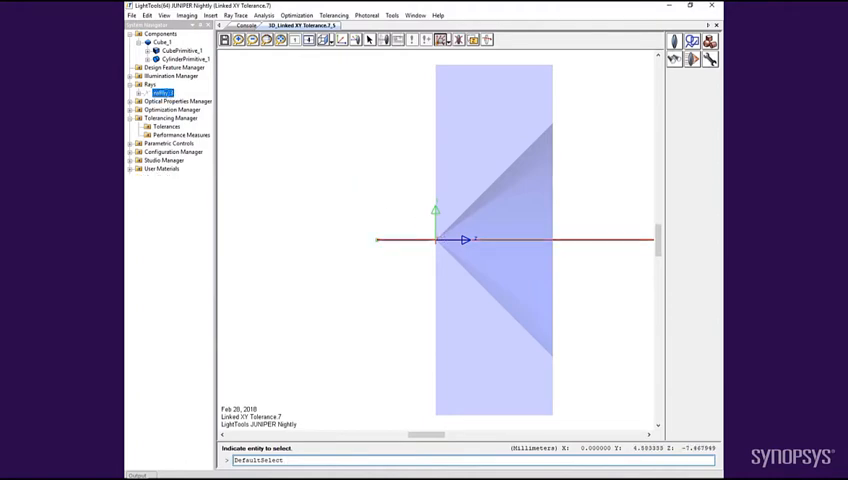
Step: Add a Position tolerance with uniform distribution to the block component and confirm it
right_click(160, 92)
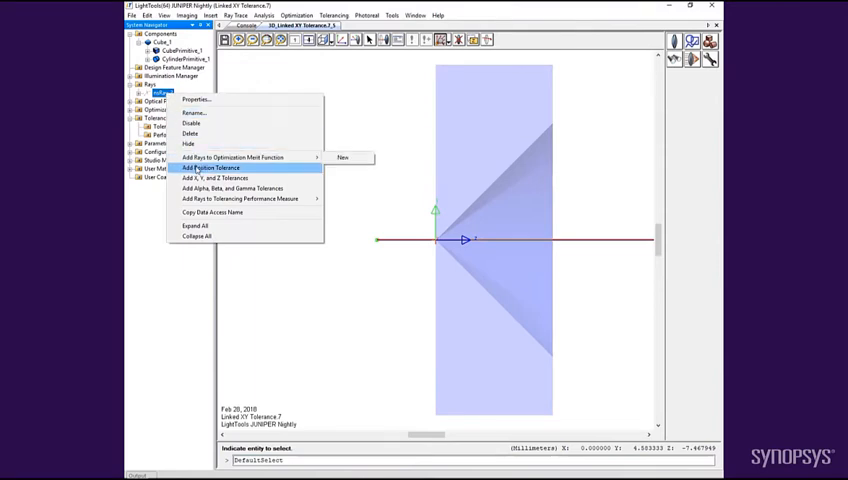
click(210, 168)
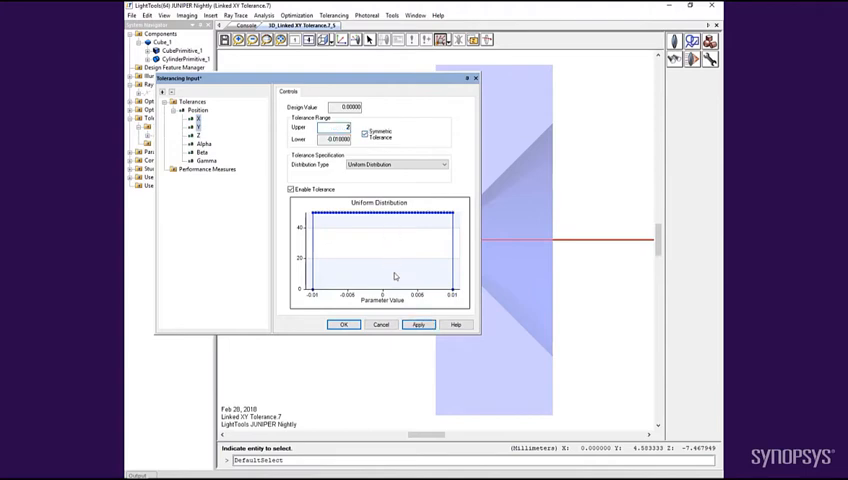
click(418, 324)
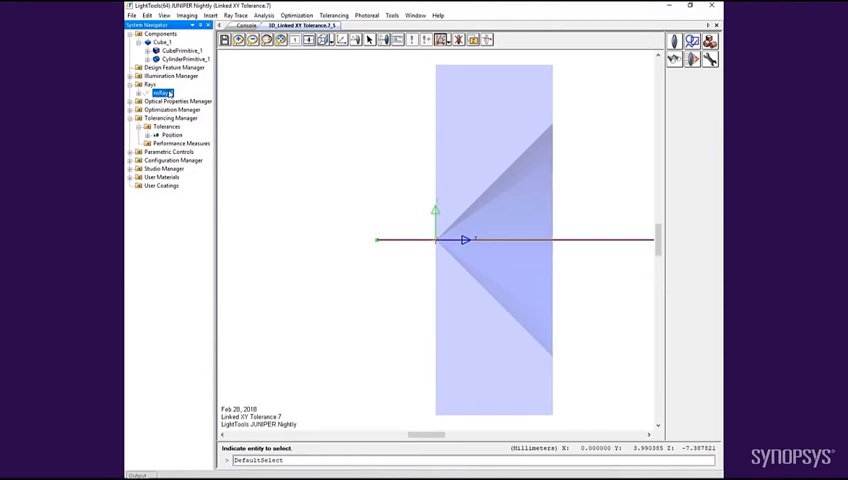
Step: Create a ray performance measure tracking geometric path to a Cube_1 surface
right_click(154, 92)
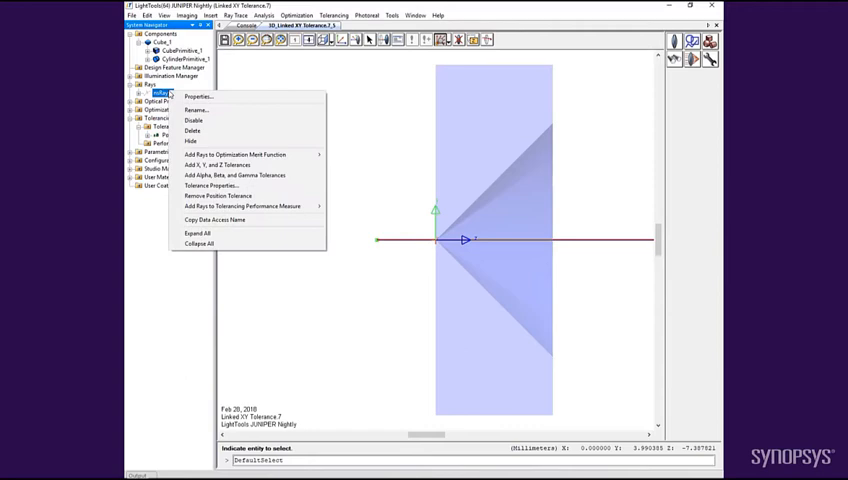
mouse_move(248, 206)
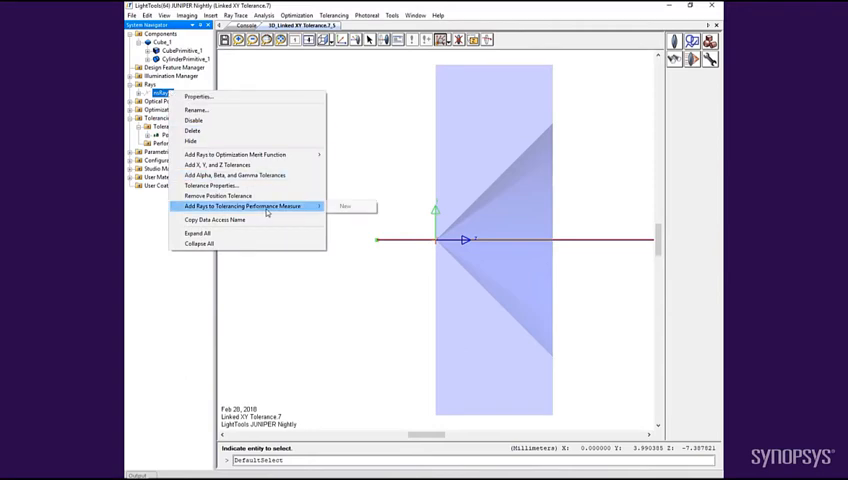
mouse_move(344, 208)
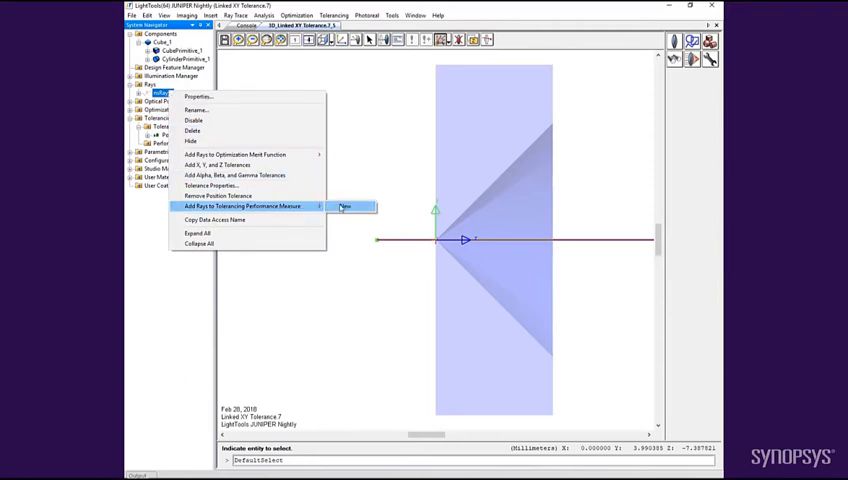
click(344, 206)
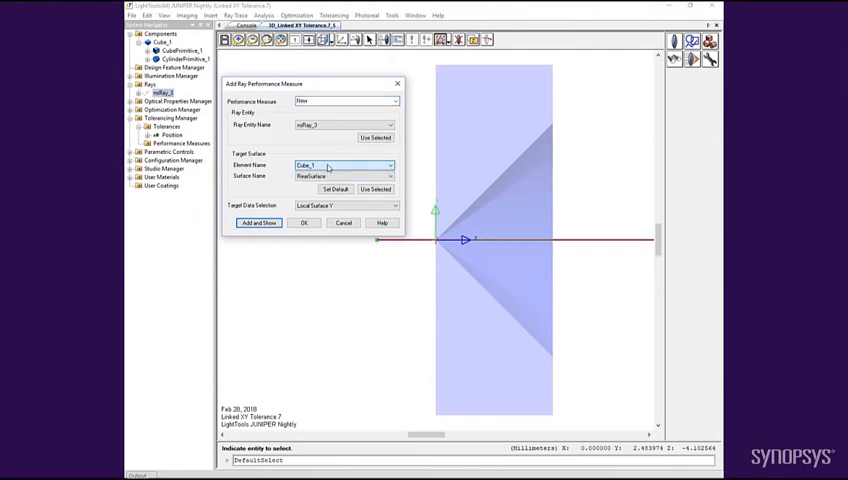
click(388, 176)
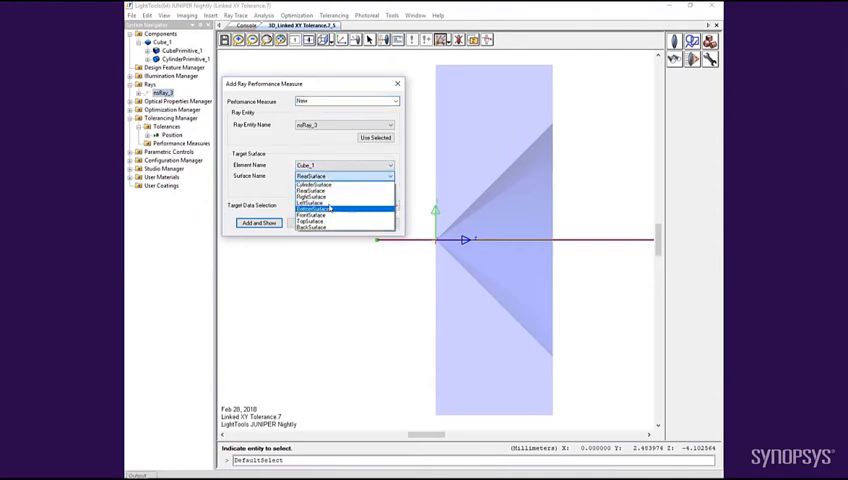
click(316, 202)
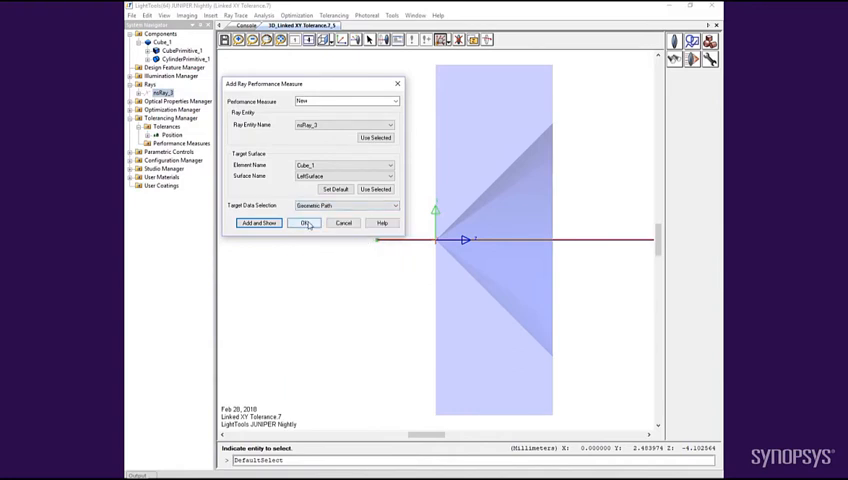
click(304, 222)
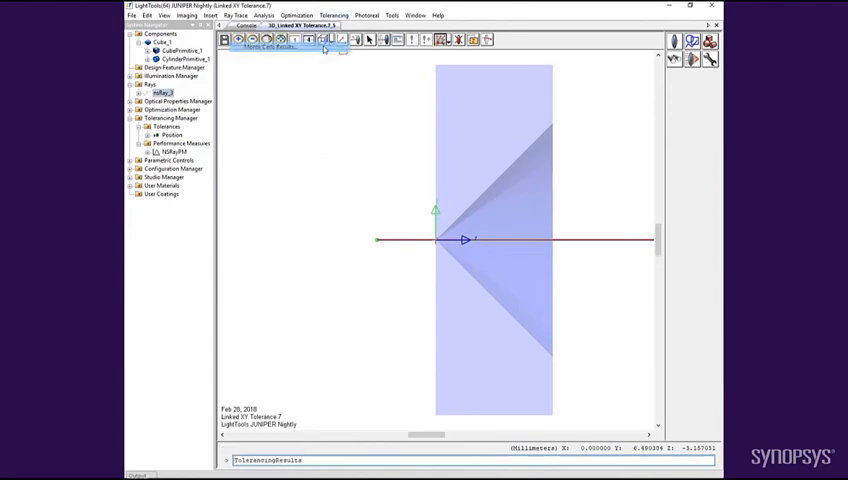
Step: Run 50000 Monte Carlo trials to produce the ray performance histogram
click(322, 40)
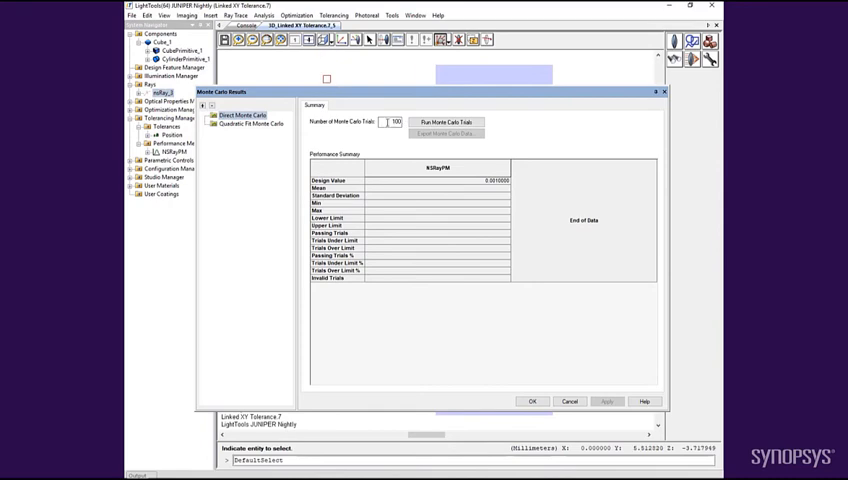
text(50000)
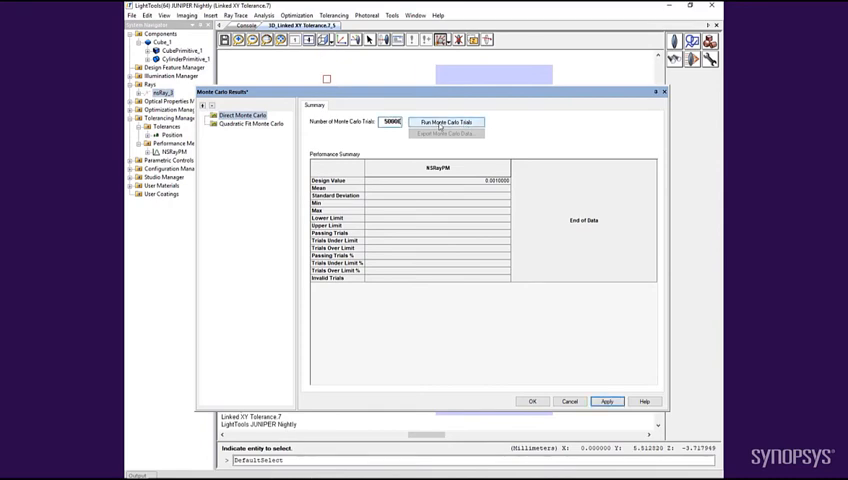
click(446, 122)
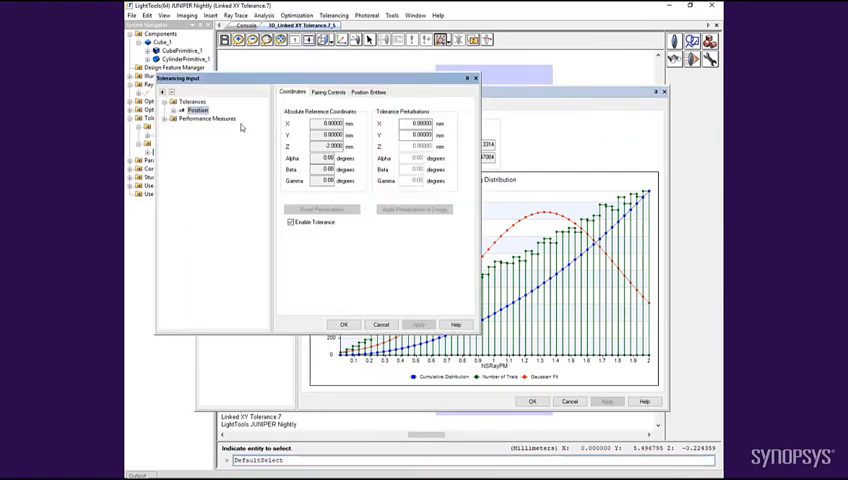
Step: Enable Pair X and Y Tolerances under Pairing Controls and apply the circular distribution
click(338, 92)
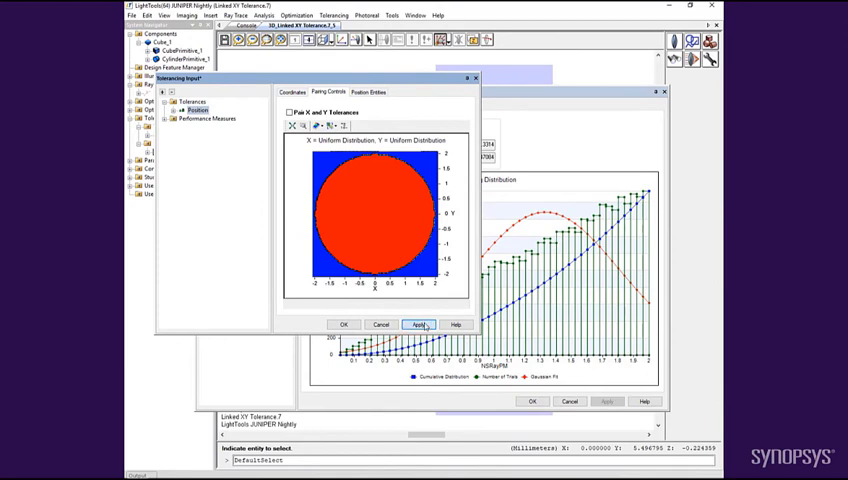
click(418, 324)
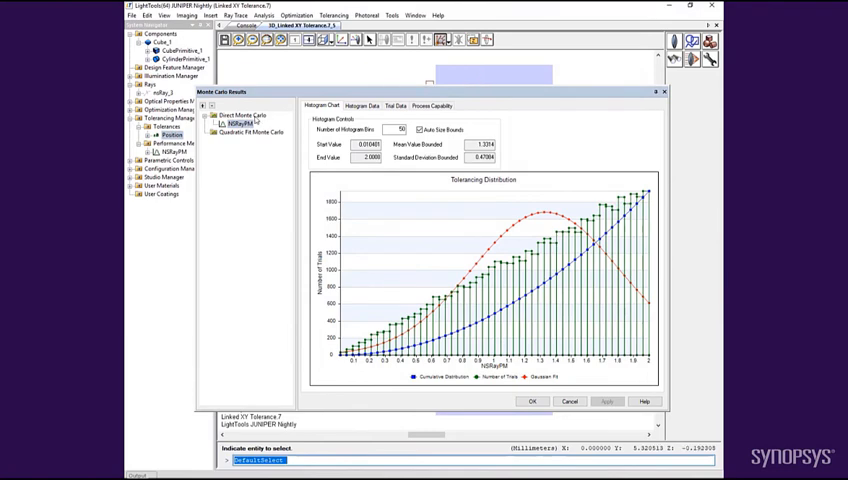
Step: Rerun the Board Monte Carlo trials and view the now bell-shaped geometric path histogram
click(240, 112)
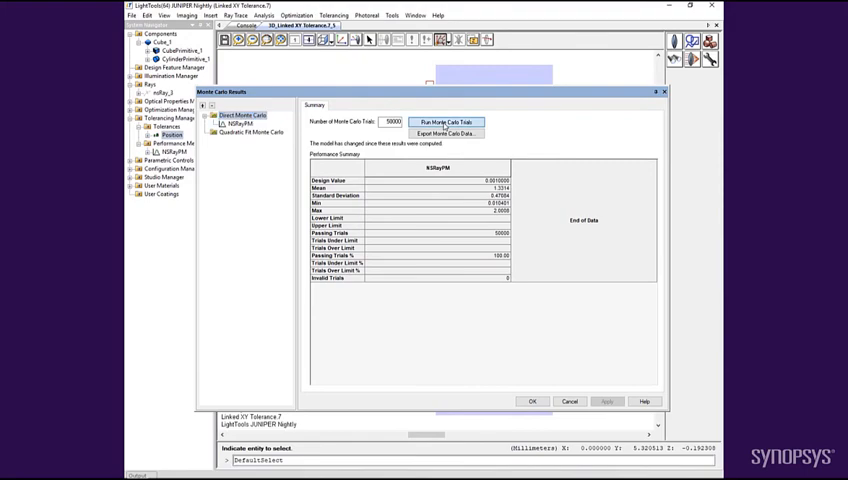
click(444, 120)
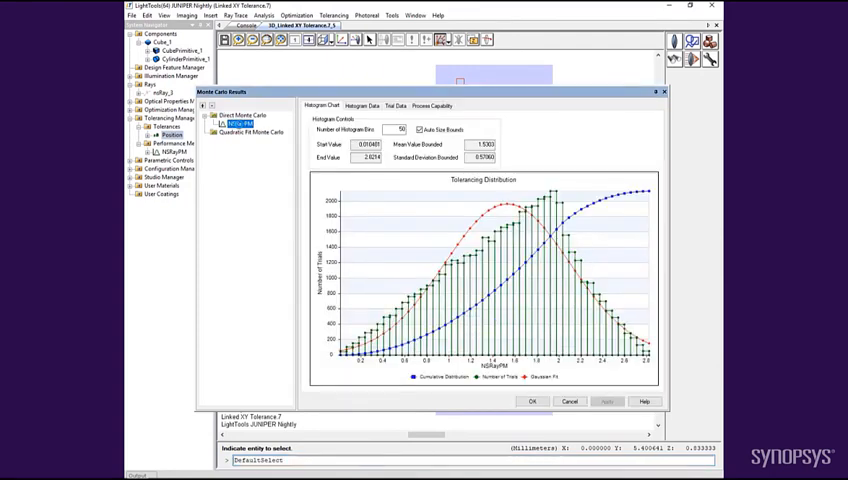
click(238, 122)
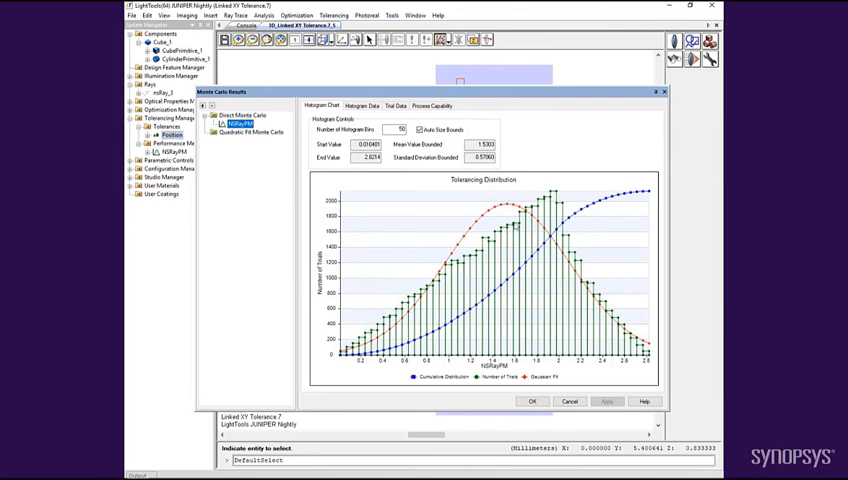
mouse_move(564, 228)
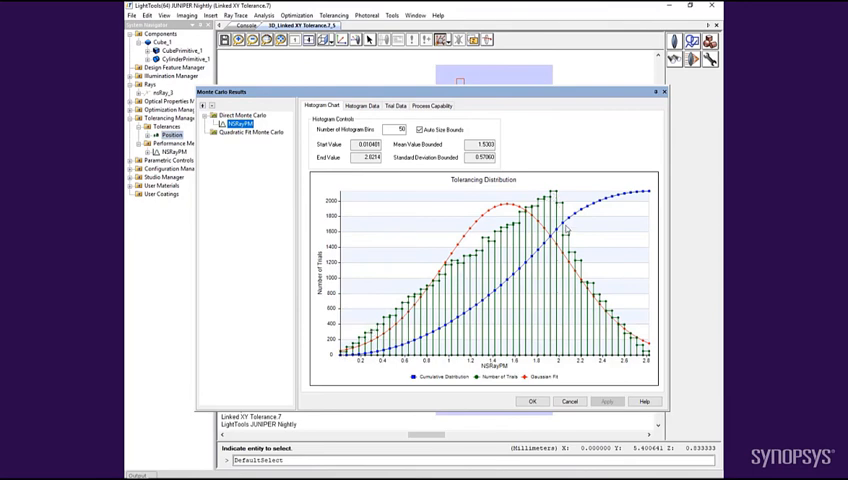